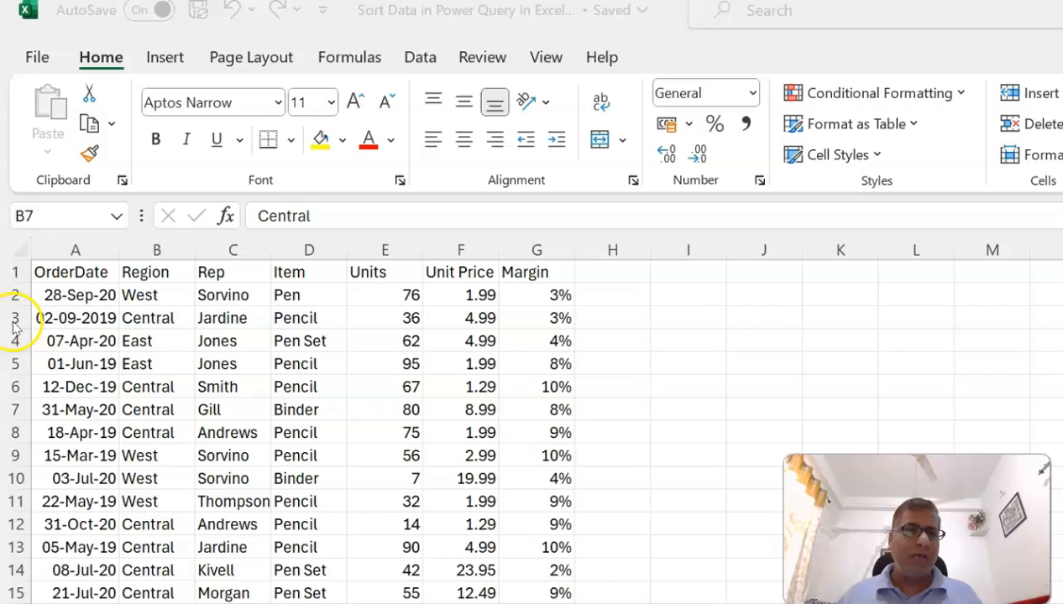
pyautogui.moveTo(611, 510)
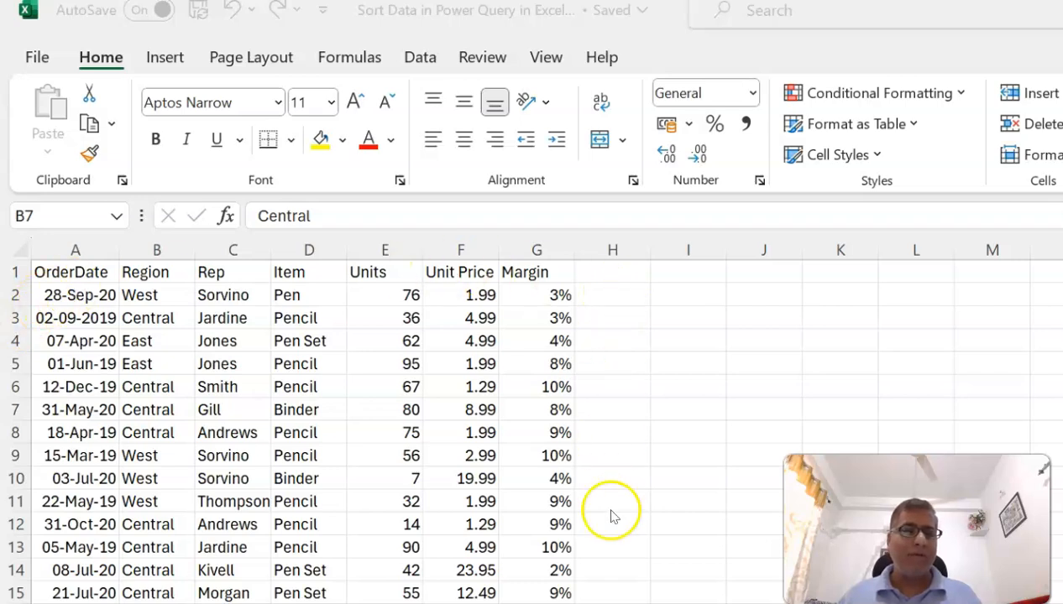
pyautogui.moveTo(75, 285)
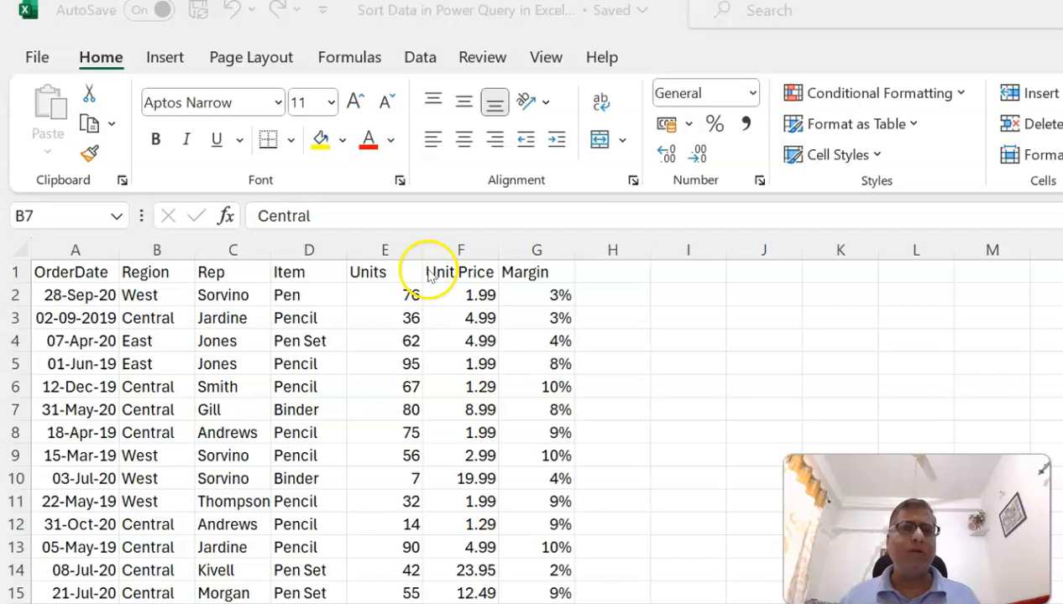
pyautogui.moveTo(517, 289)
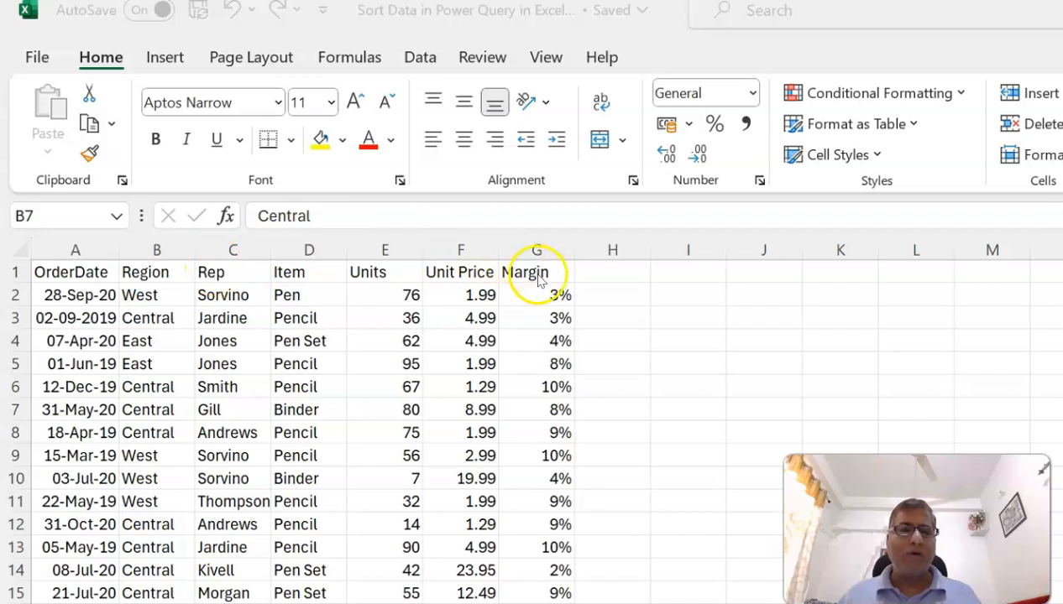
pyautogui.moveTo(94, 356)
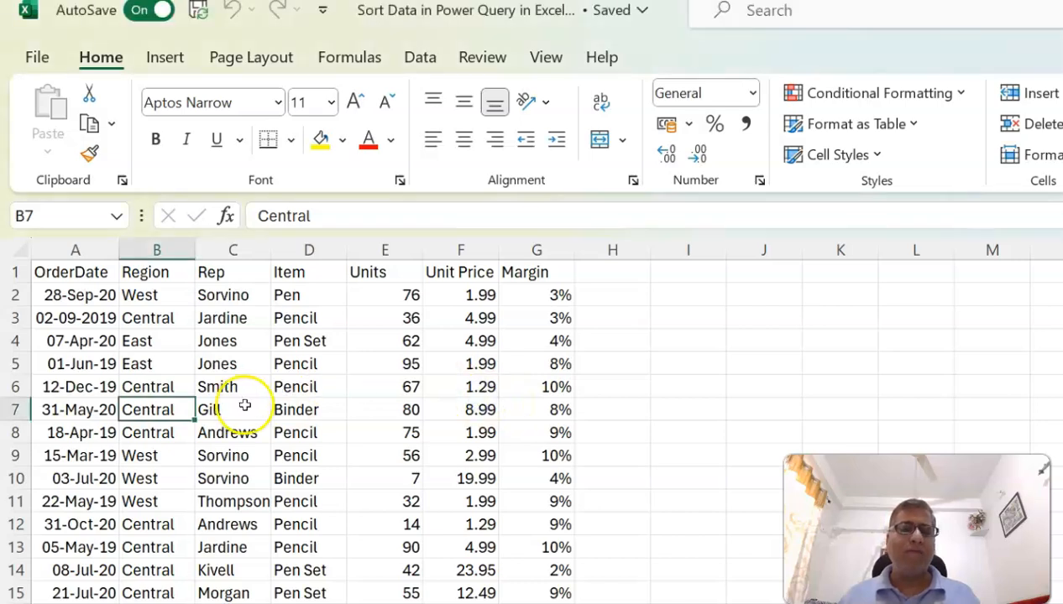
pyautogui.moveTo(401, 296)
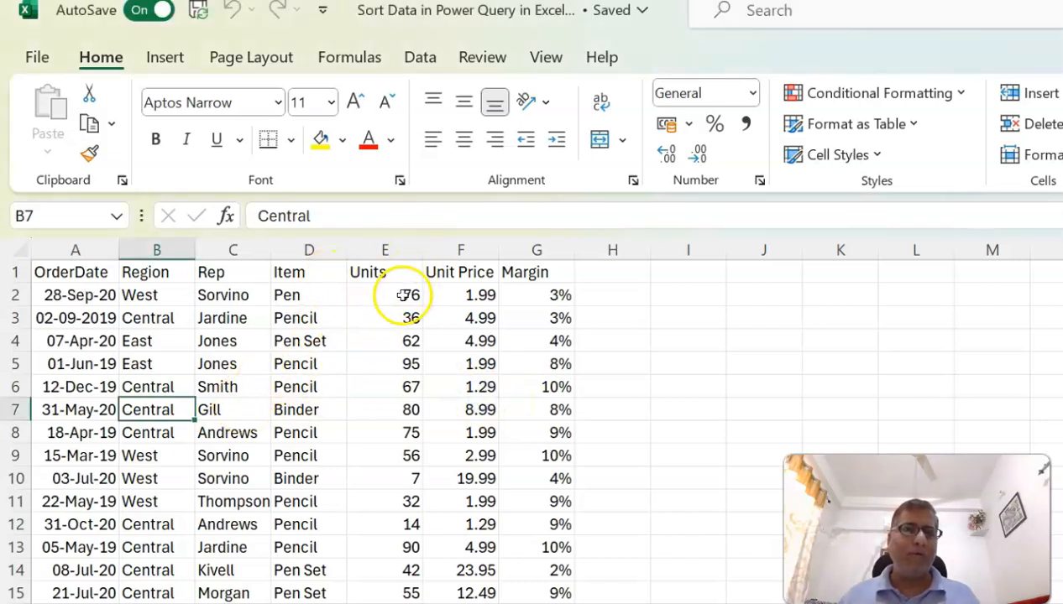
pyautogui.moveTo(419, 64)
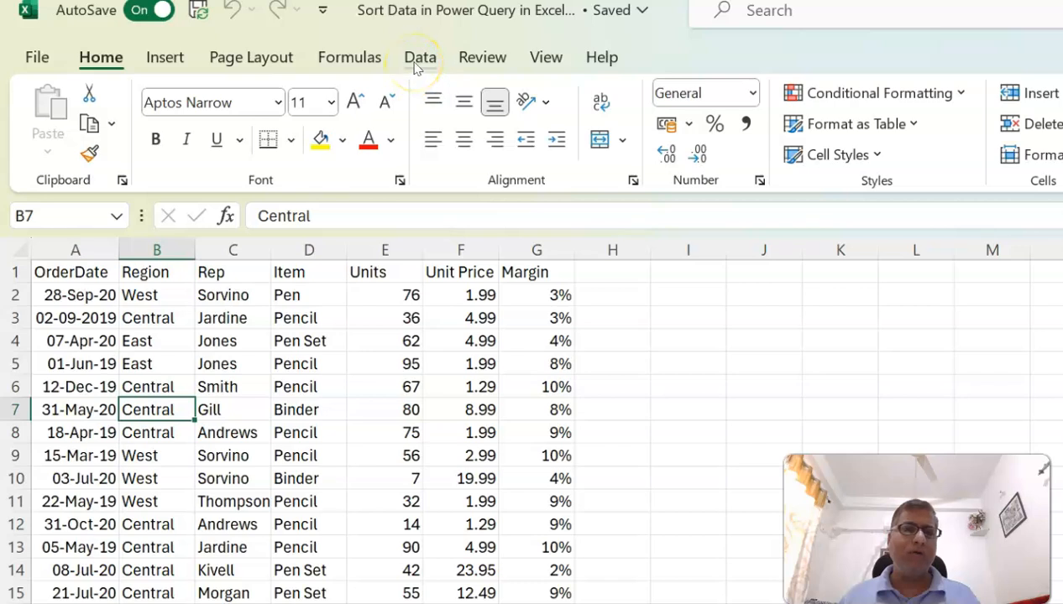
# Step: Create a table from the sales range with headers and load it into Power Query Editor
pyautogui.click(419, 57)
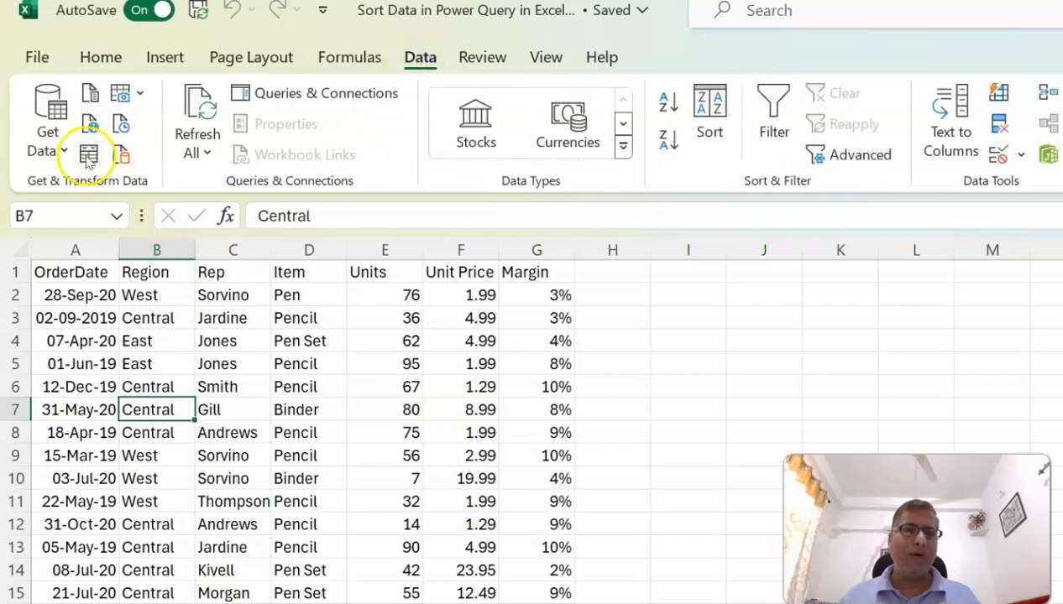
pyautogui.moveTo(88, 154)
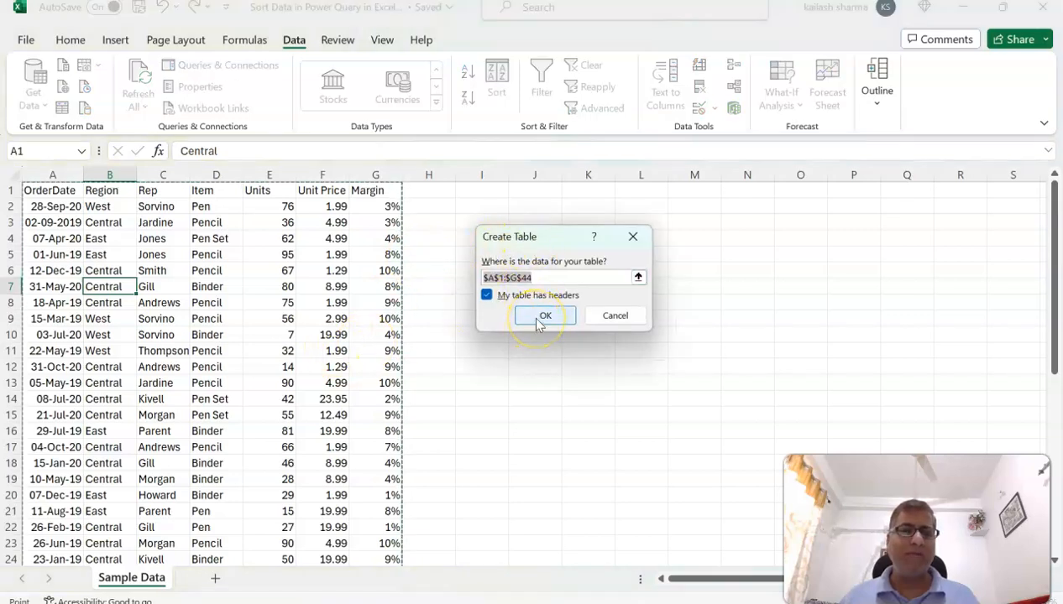
pyautogui.click(544, 316)
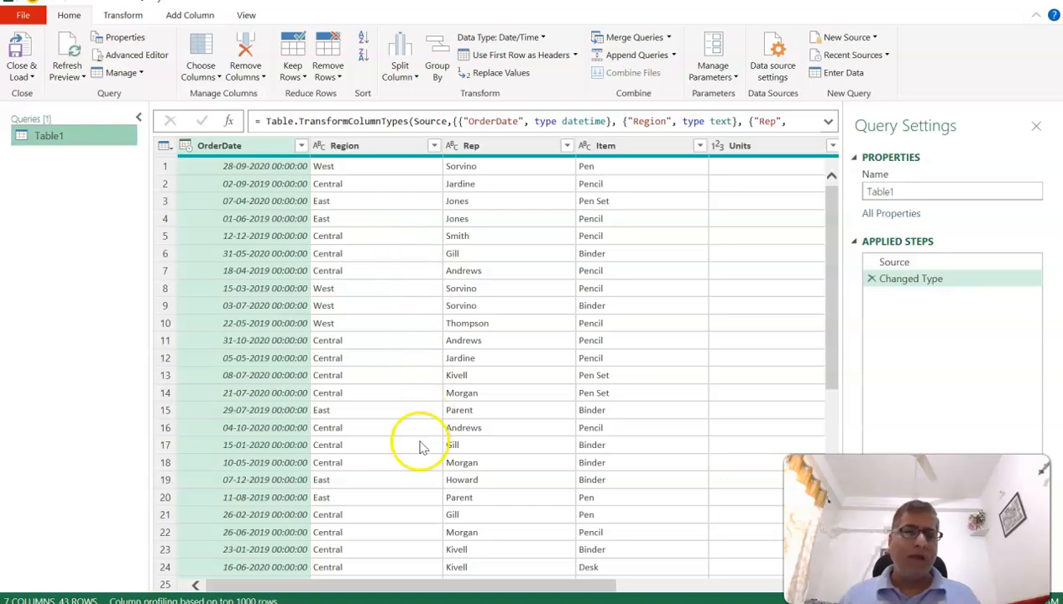
pyautogui.hscroll(3)
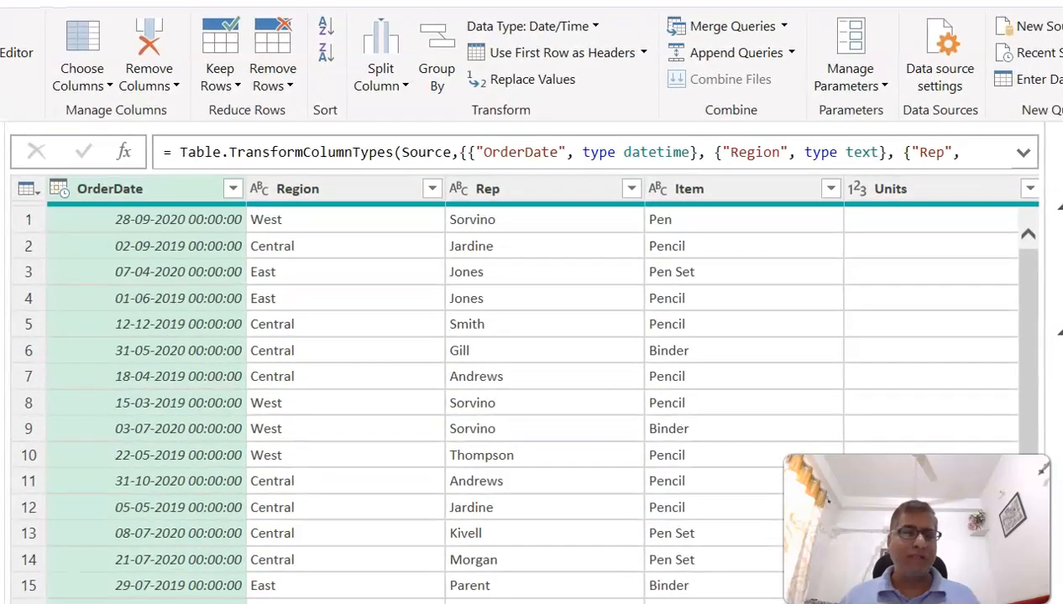
pyautogui.hscroll(3)
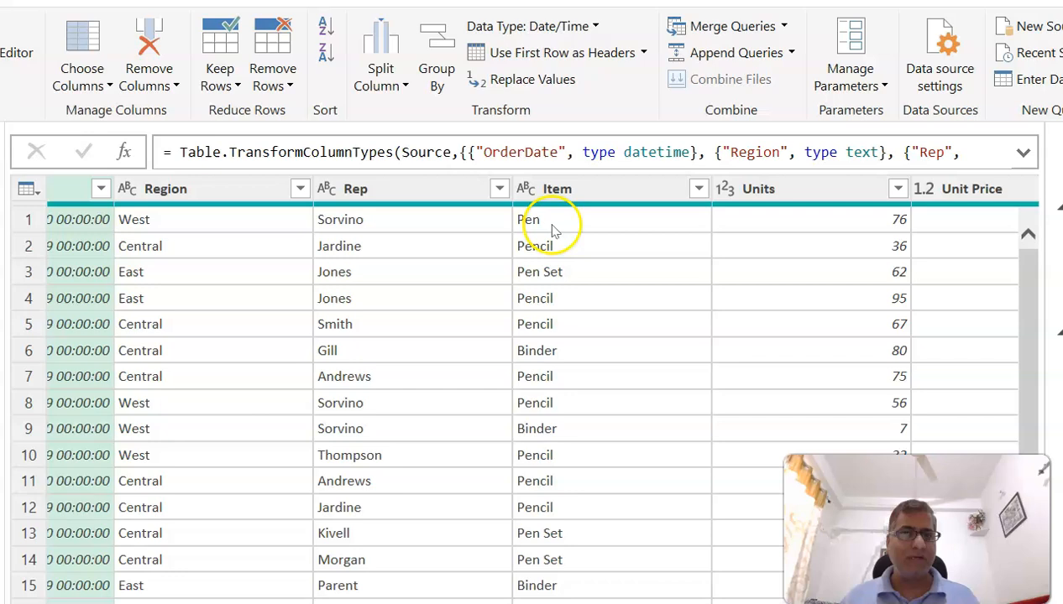
pyautogui.click(557, 188)
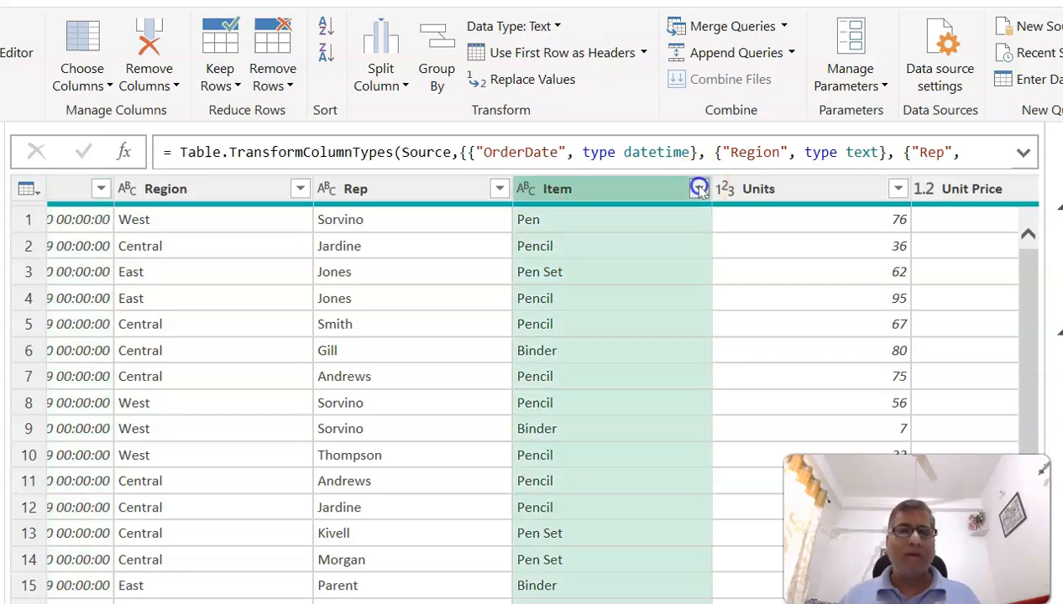
# Step: Sort the query rows by Item ascending so the Binder rows come first
pyautogui.click(698, 188)
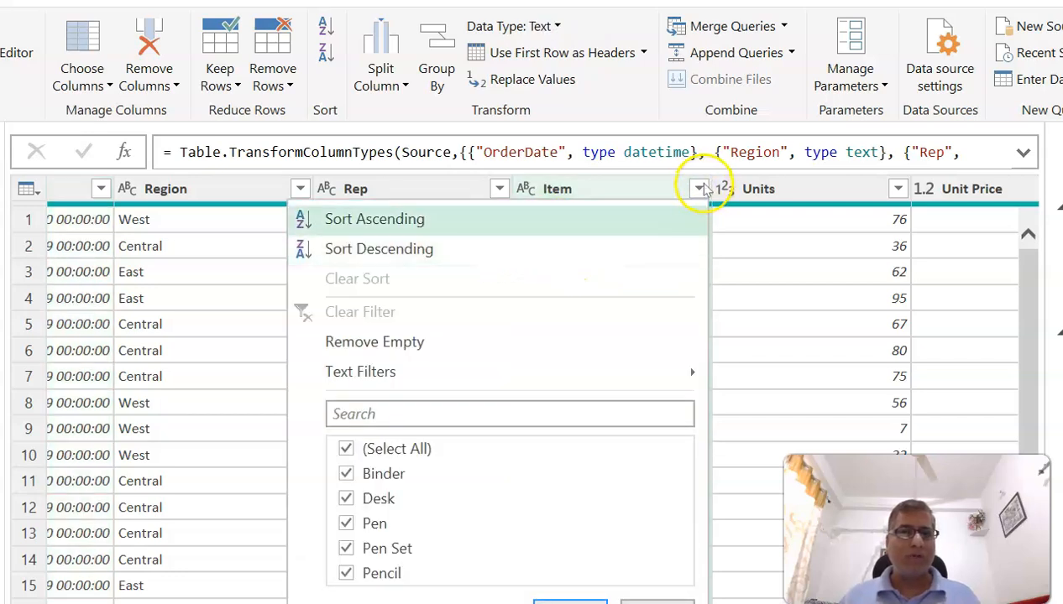
pyautogui.moveTo(698, 188)
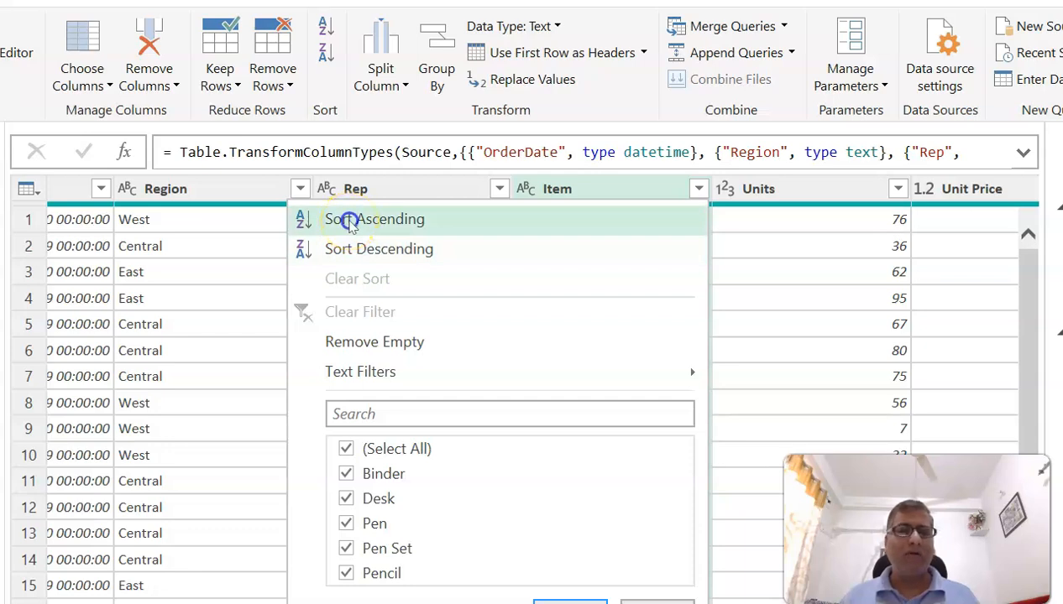
pyautogui.click(373, 218)
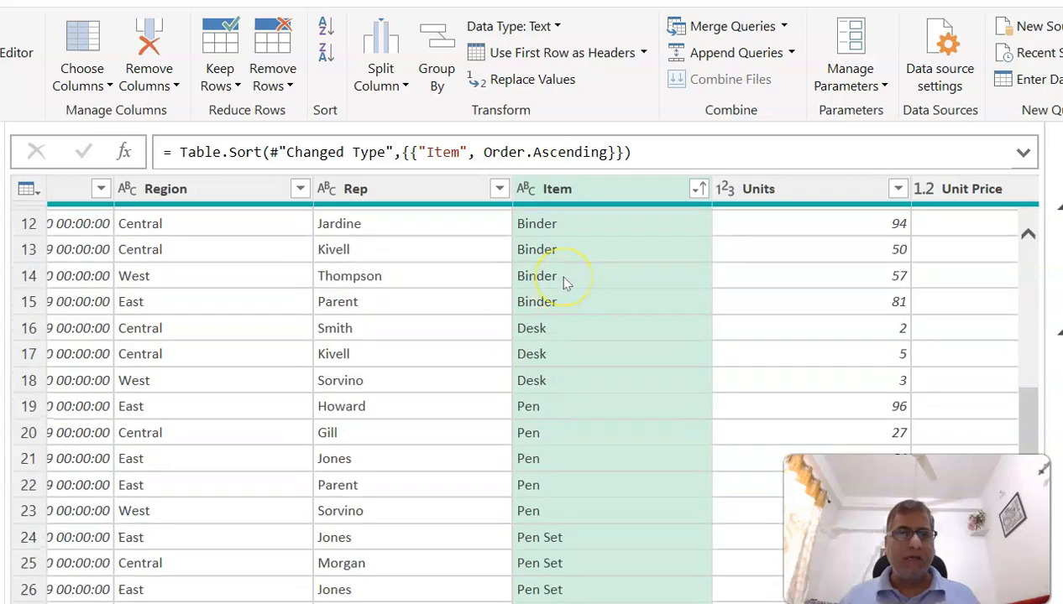
pyautogui.scroll(-3)
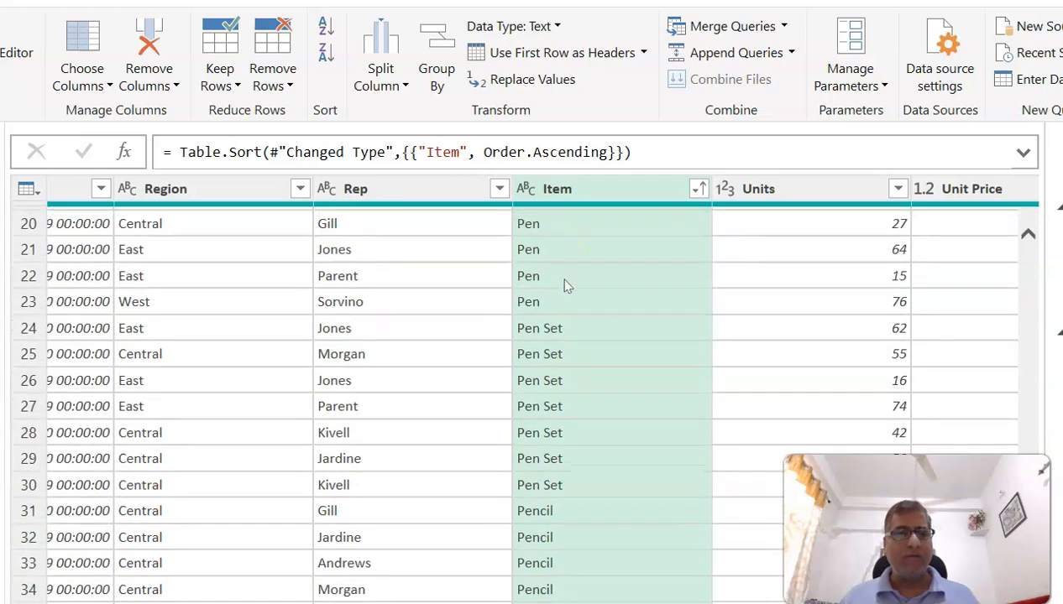
pyautogui.scroll(3)
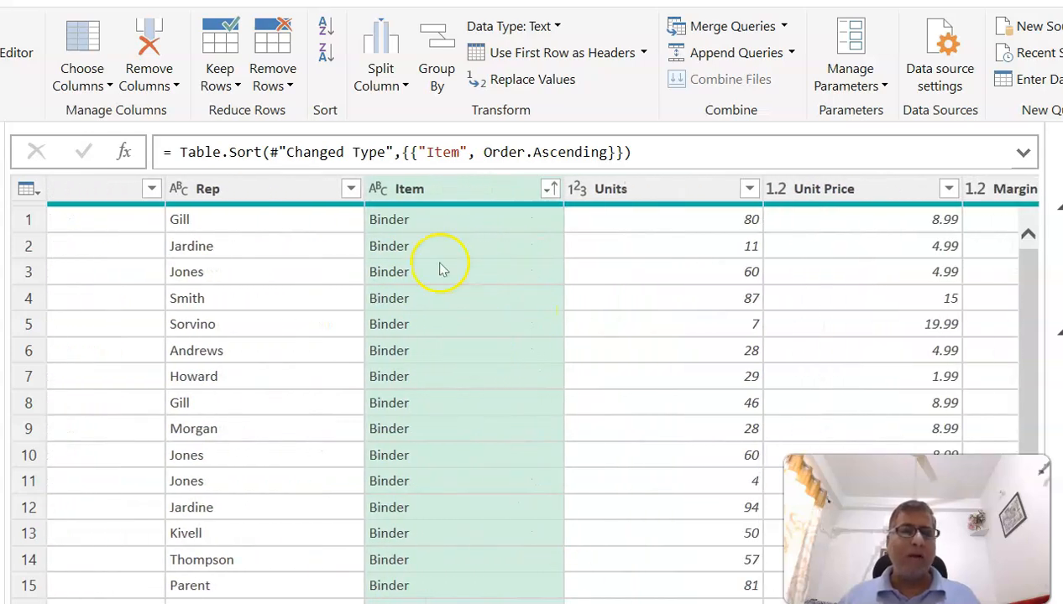
pyautogui.moveTo(450, 393)
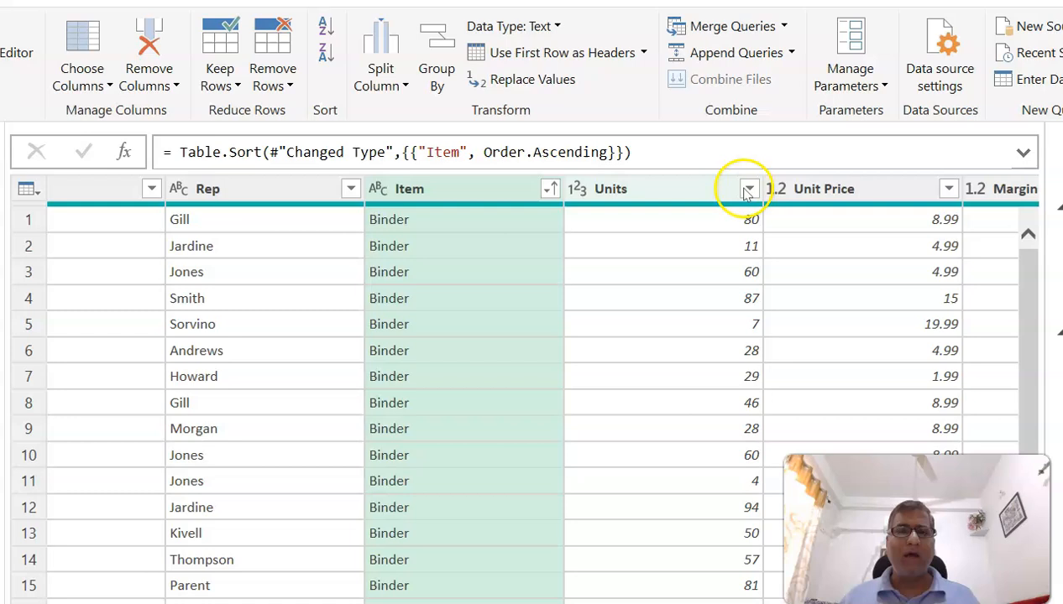
# Step: Sort Units from largest to smallest within each Item, then return the query to its unsorted type-change step
pyautogui.click(748, 188)
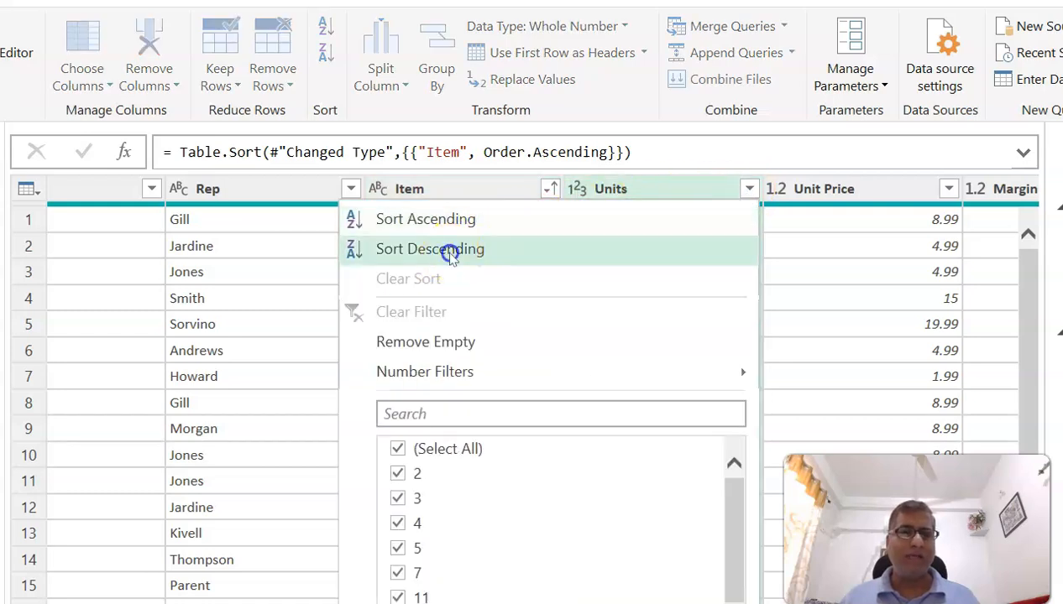
pyautogui.click(430, 248)
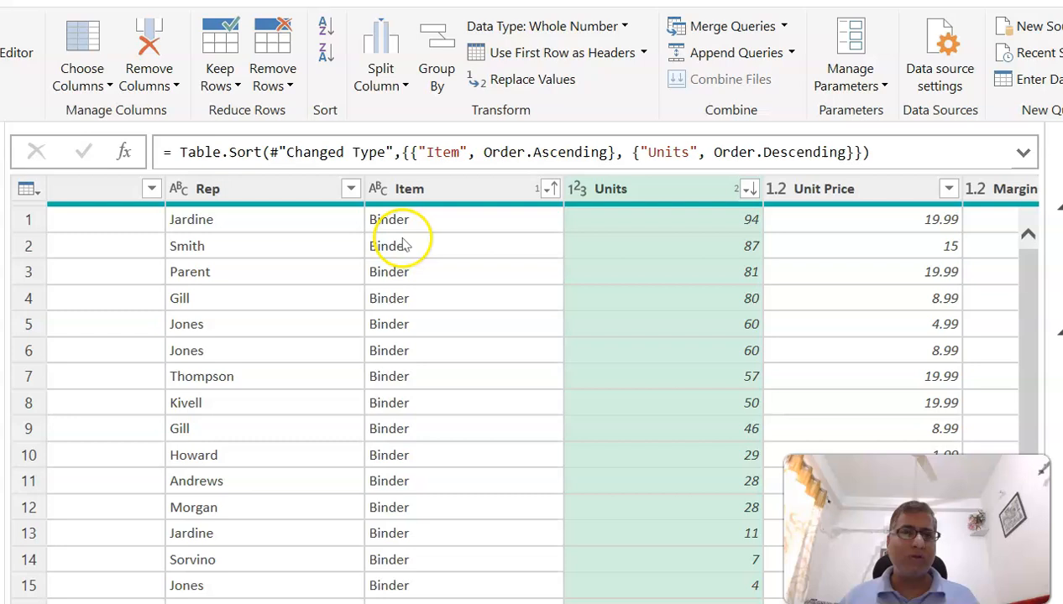
pyautogui.click(410, 188)
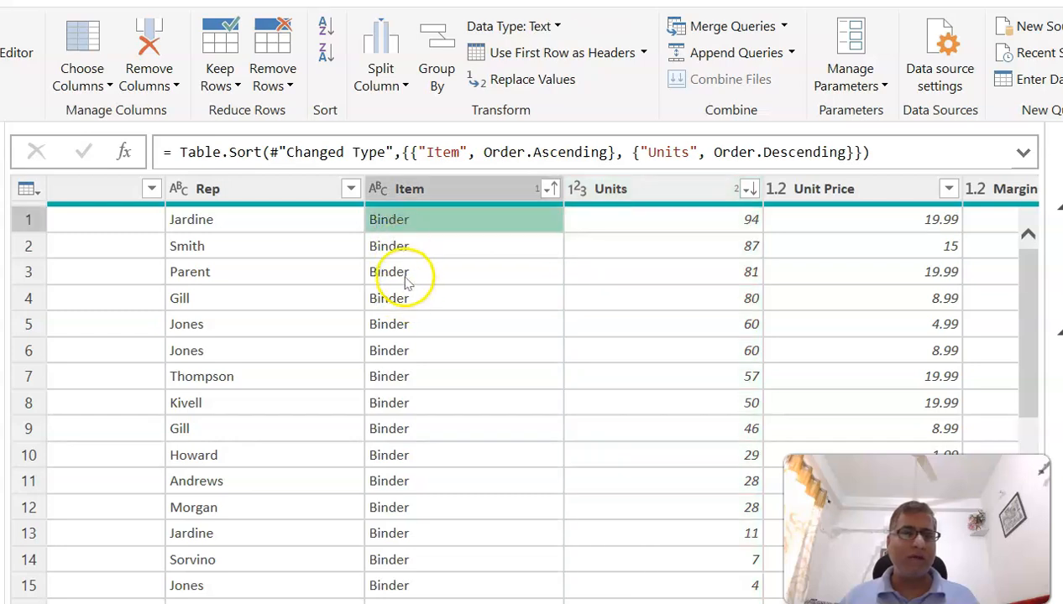
pyautogui.scroll(-3)
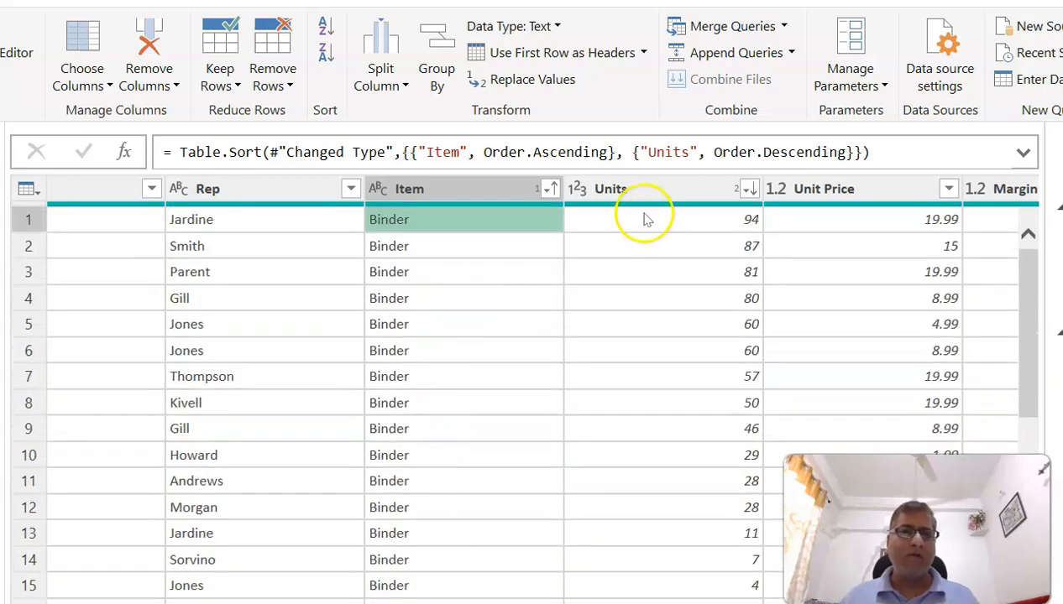
pyautogui.moveTo(730, 377)
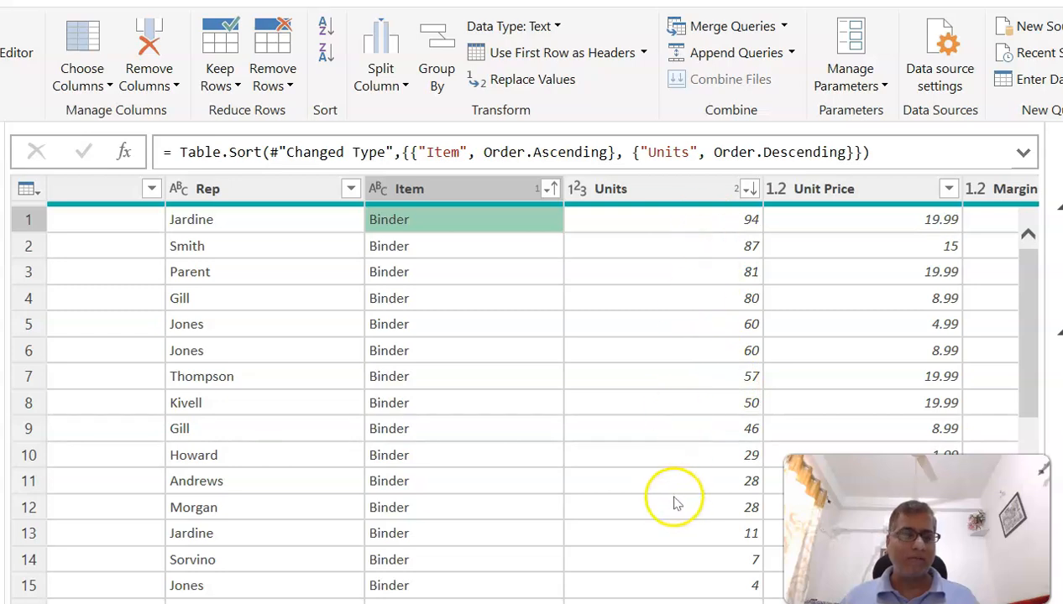
pyautogui.moveTo(557, 243)
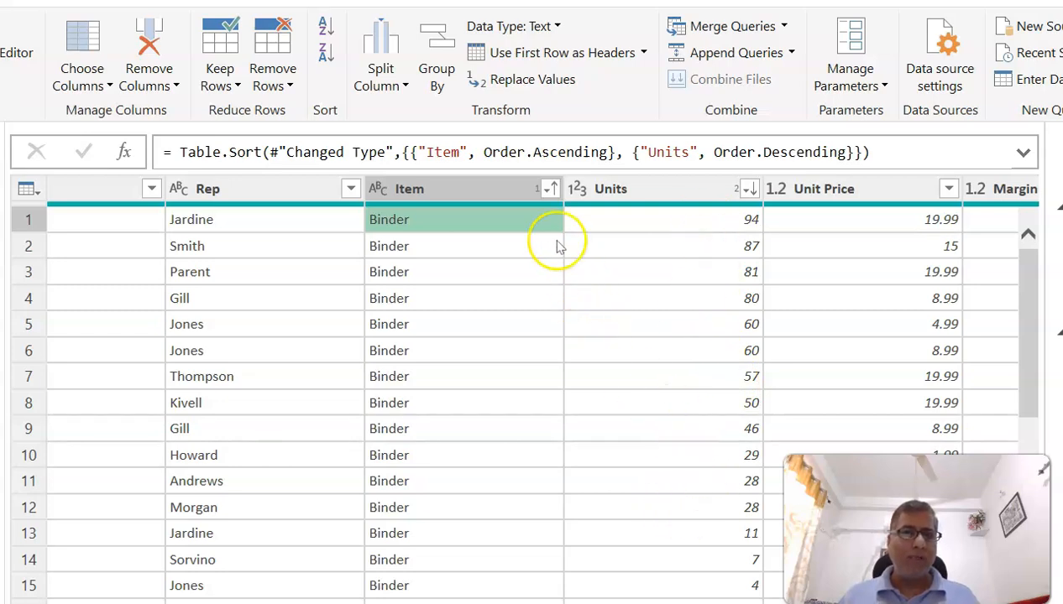
pyautogui.moveTo(538, 202)
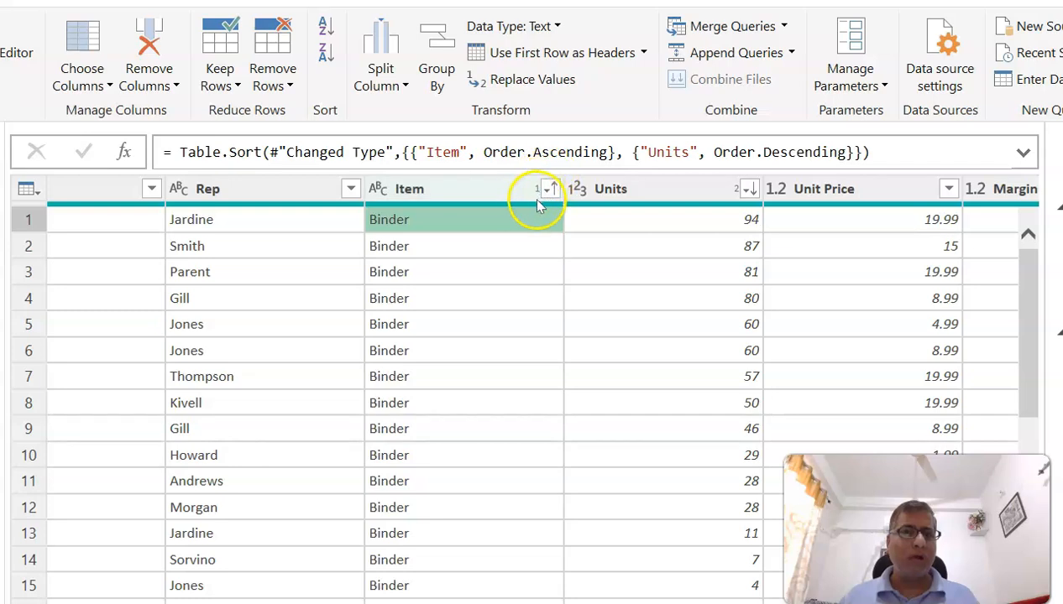
pyautogui.moveTo(728, 188)
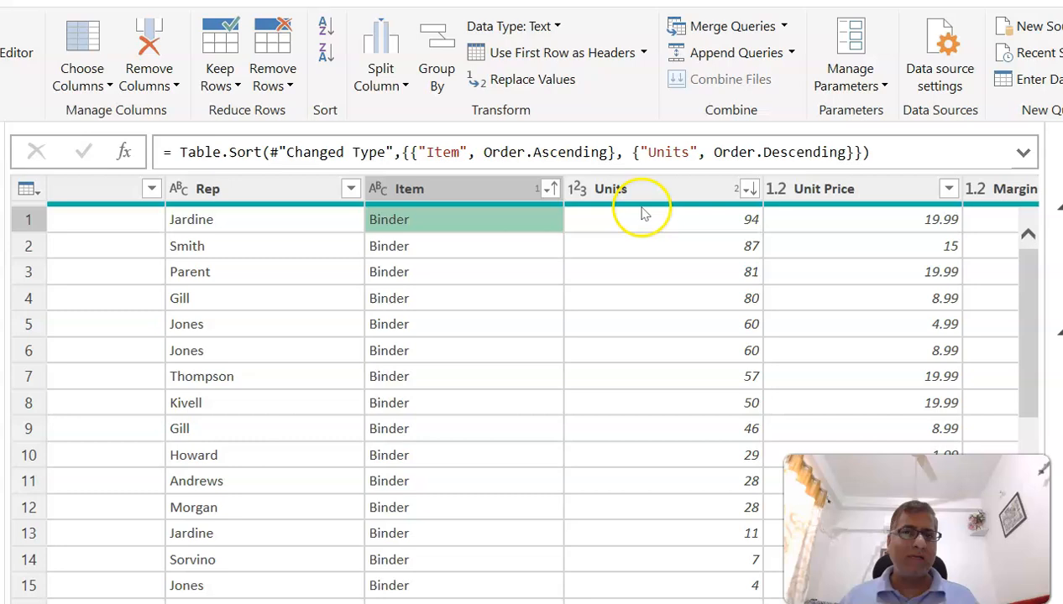
pyautogui.moveTo(755, 219)
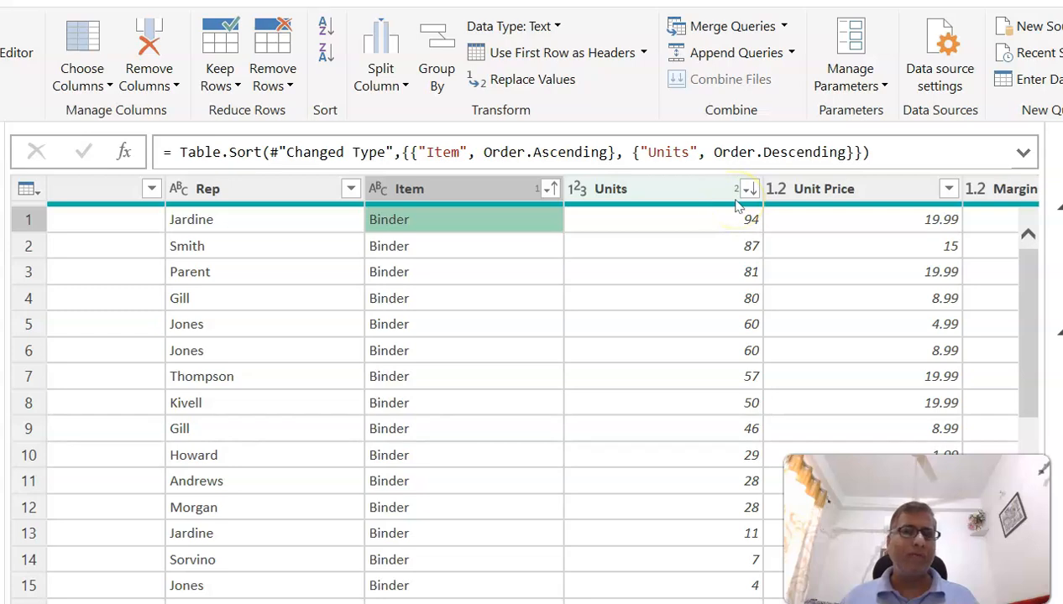
pyautogui.click(749, 188)
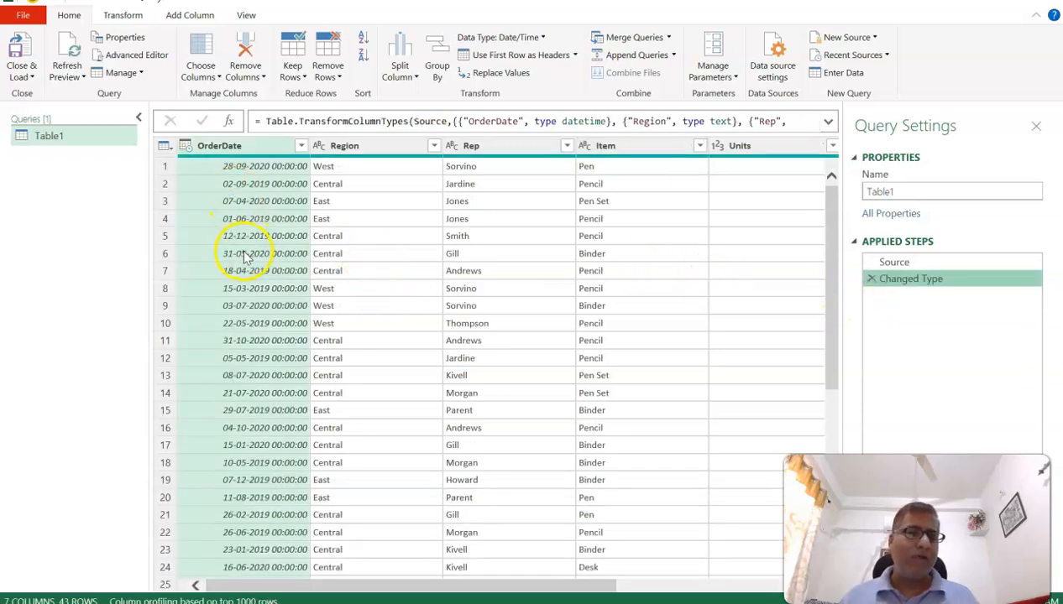
# Step: Reverse the row order, adding a Reversed Rows step starting with the 09-01-2019 Central Smith Desk row
pyautogui.scroll(-3)
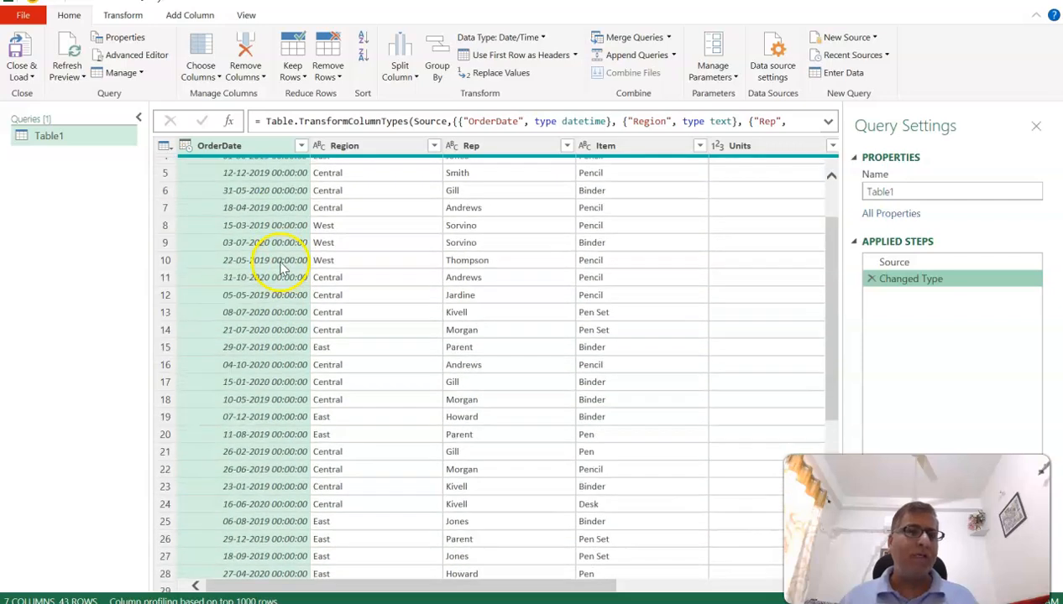
pyautogui.scroll(3)
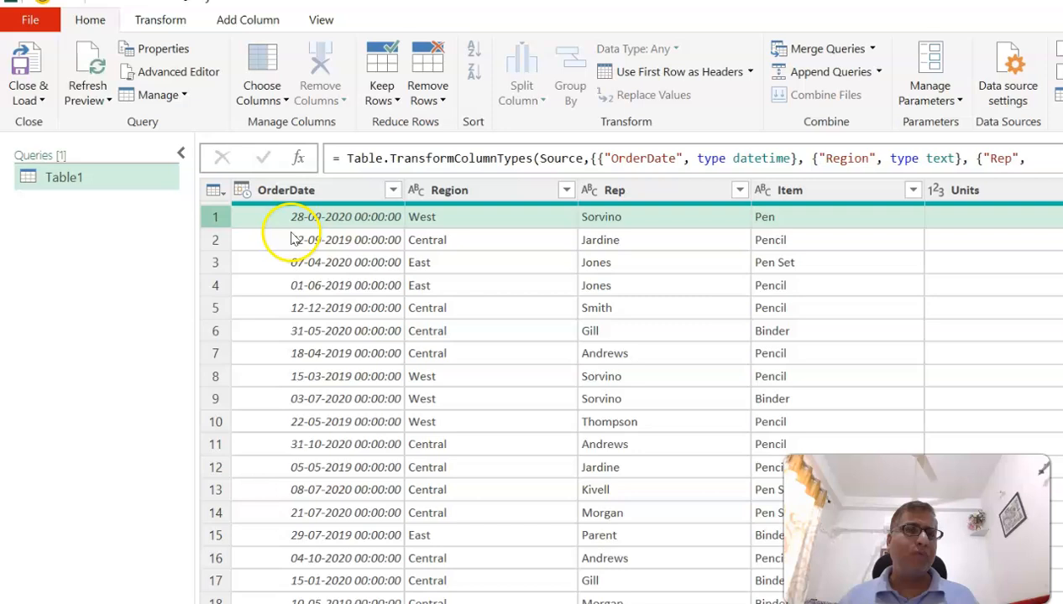
pyautogui.moveTo(161, 21)
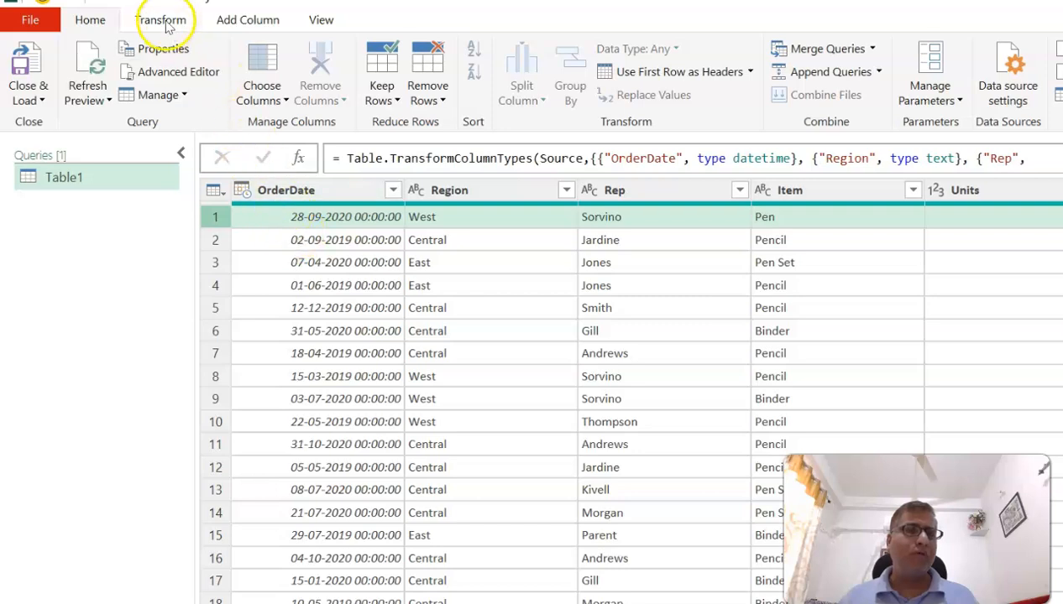
pyautogui.click(161, 20)
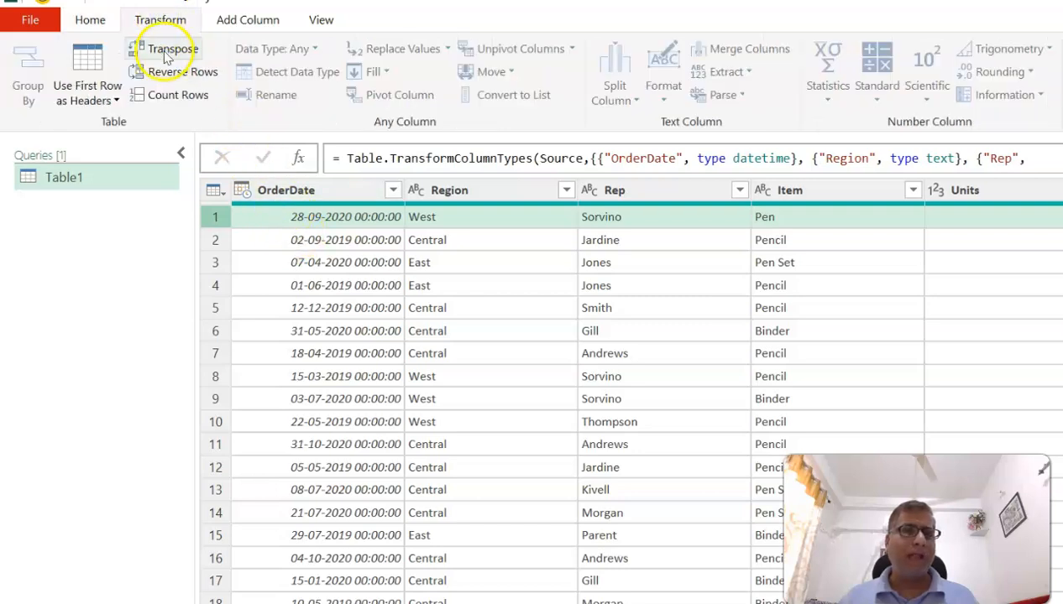
pyautogui.moveTo(183, 71)
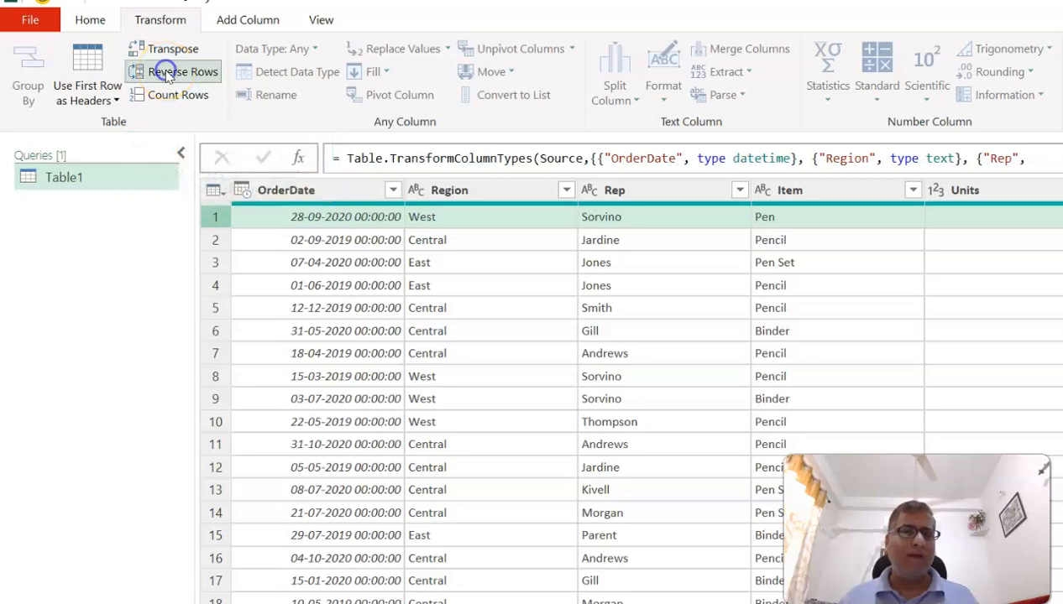
pyautogui.click(183, 71)
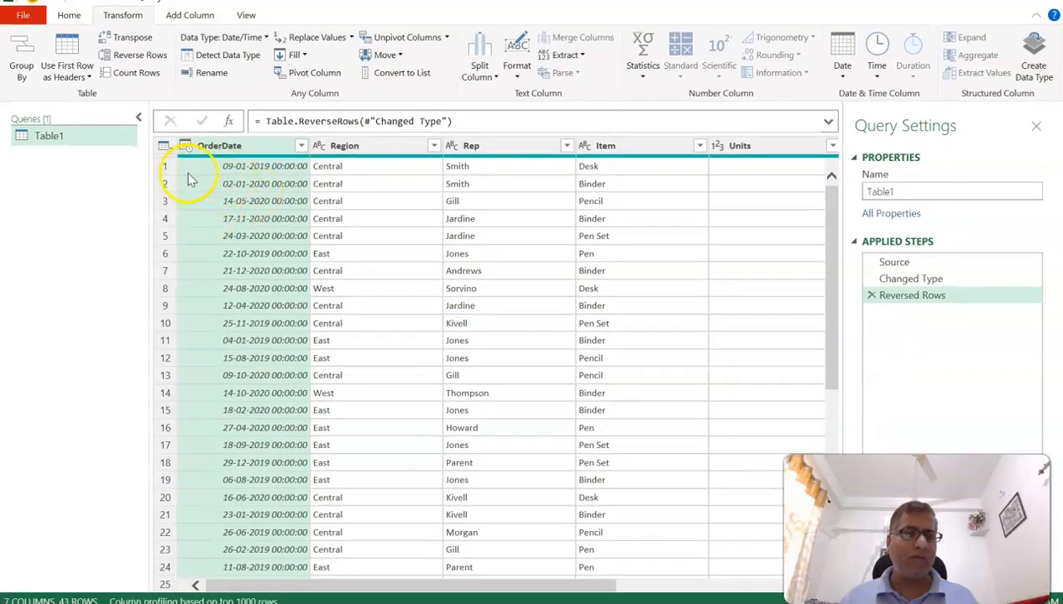
pyautogui.scroll(-3)
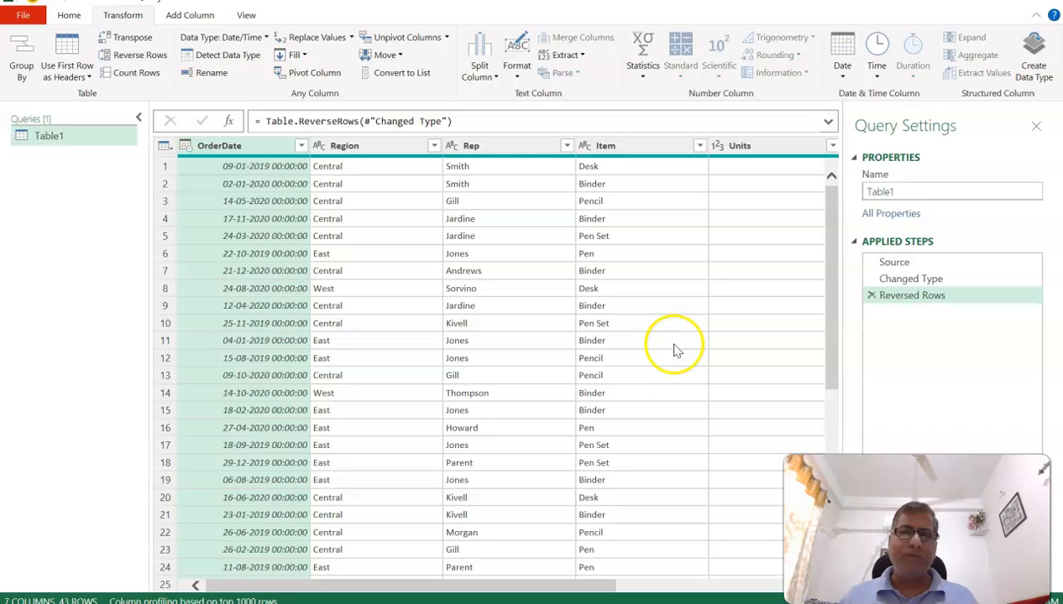
# Step: Replace the reversed-rows step with a sort by Item ascending then Units descending, Jardine's 94-unit Binder first
pyautogui.click(872, 295)
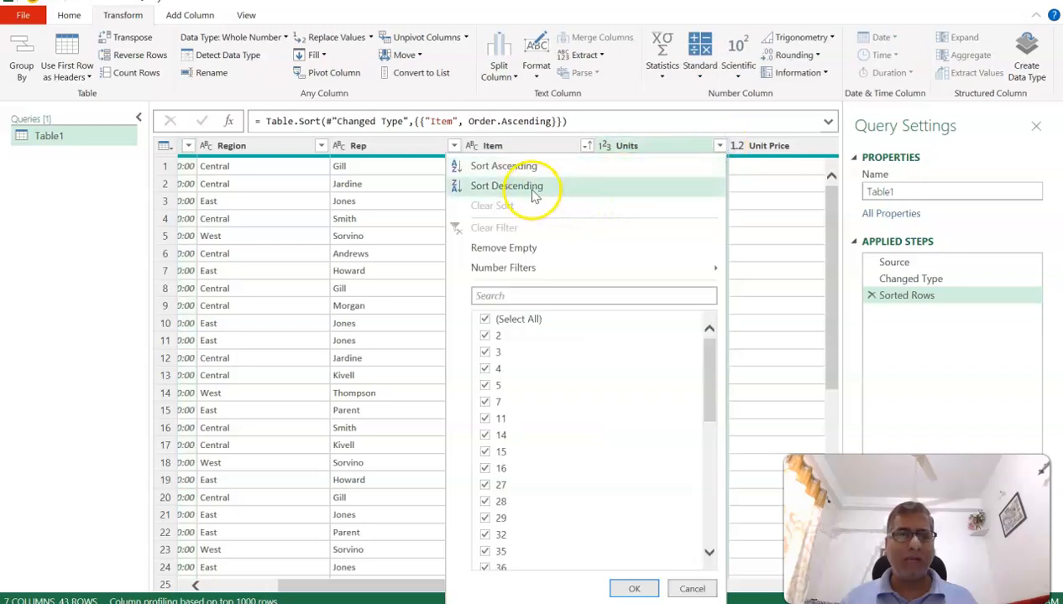
pyautogui.click(507, 184)
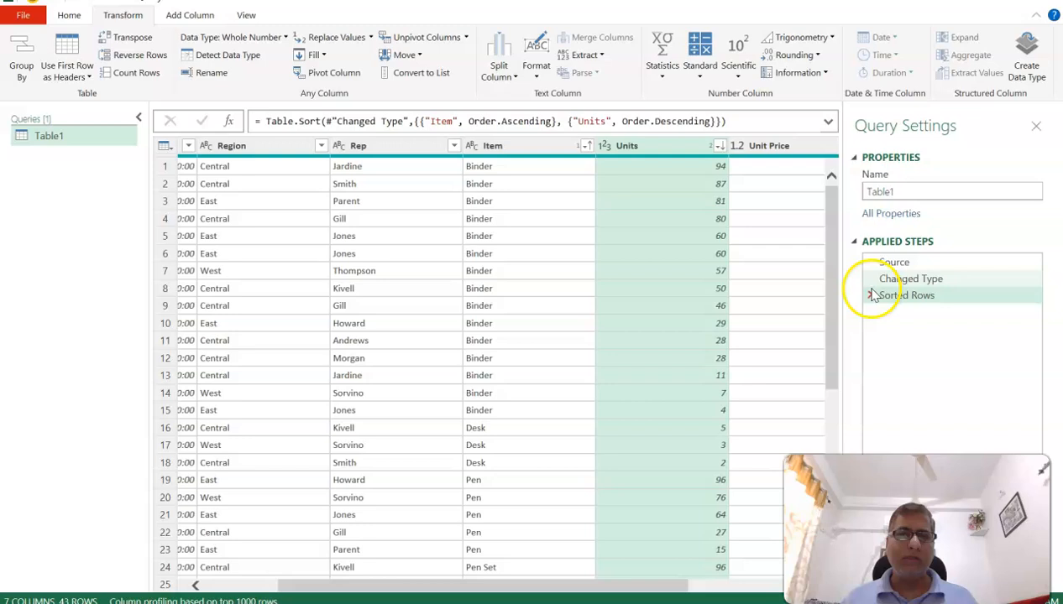
pyautogui.click(906, 295)
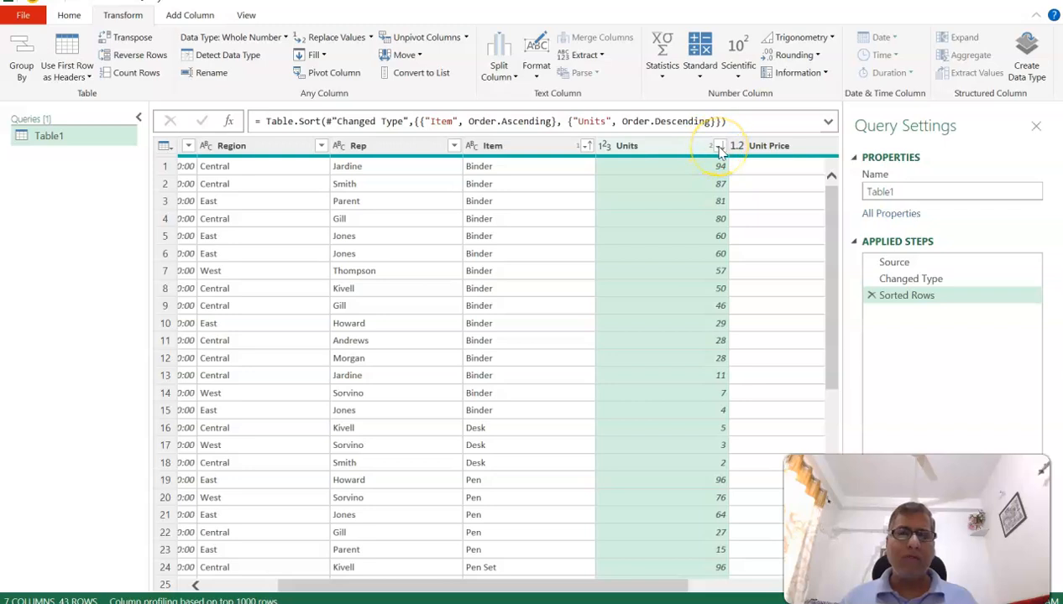
# Step: Clear the Units descending sort so rows are ordered by Item ascending only
pyautogui.click(719, 144)
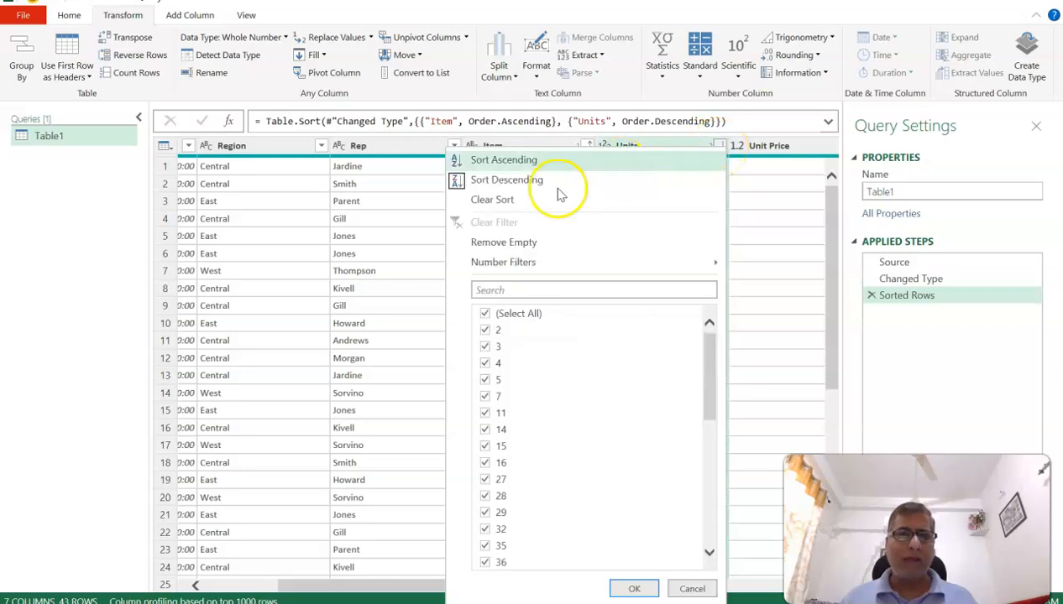
pyautogui.moveTo(492, 200)
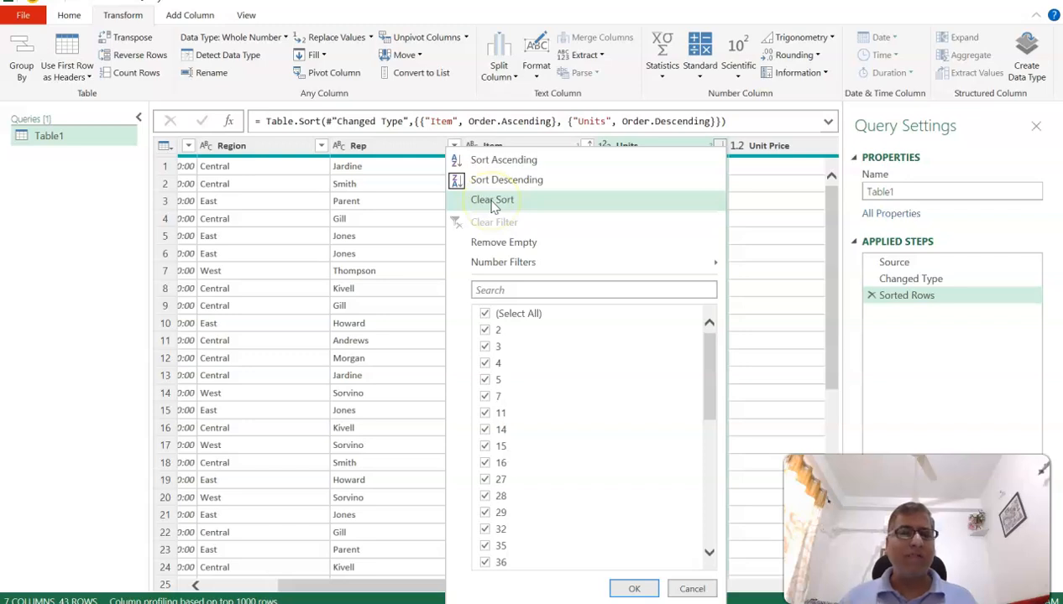
pyautogui.click(492, 200)
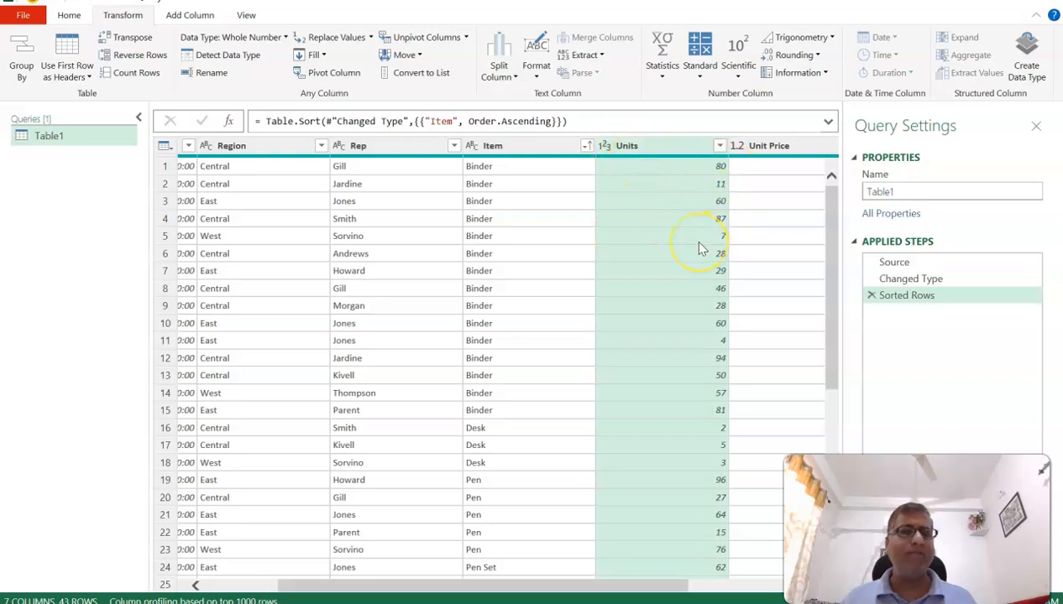
pyautogui.scroll(-3)
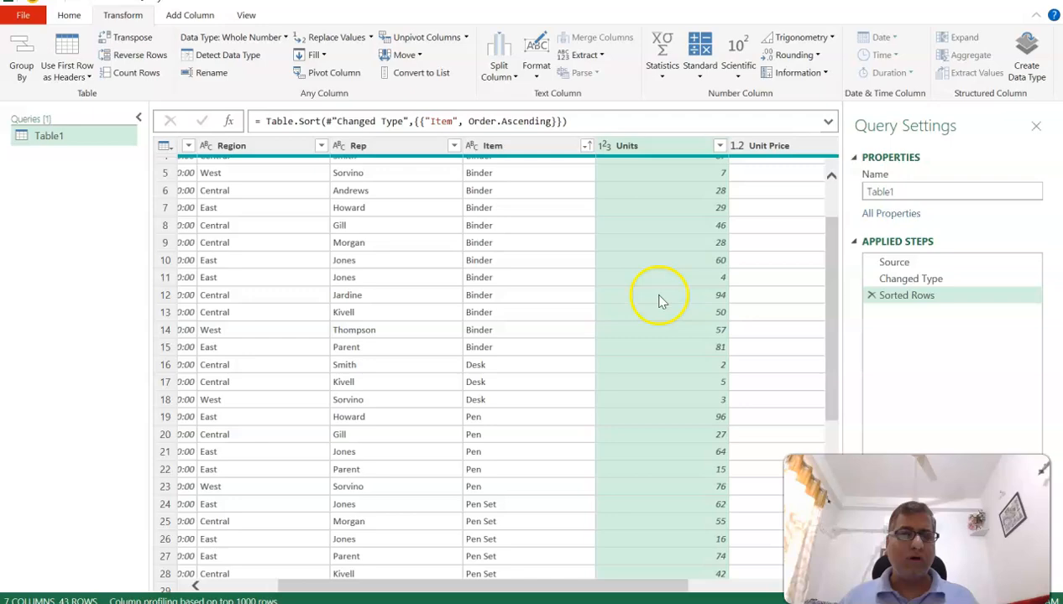